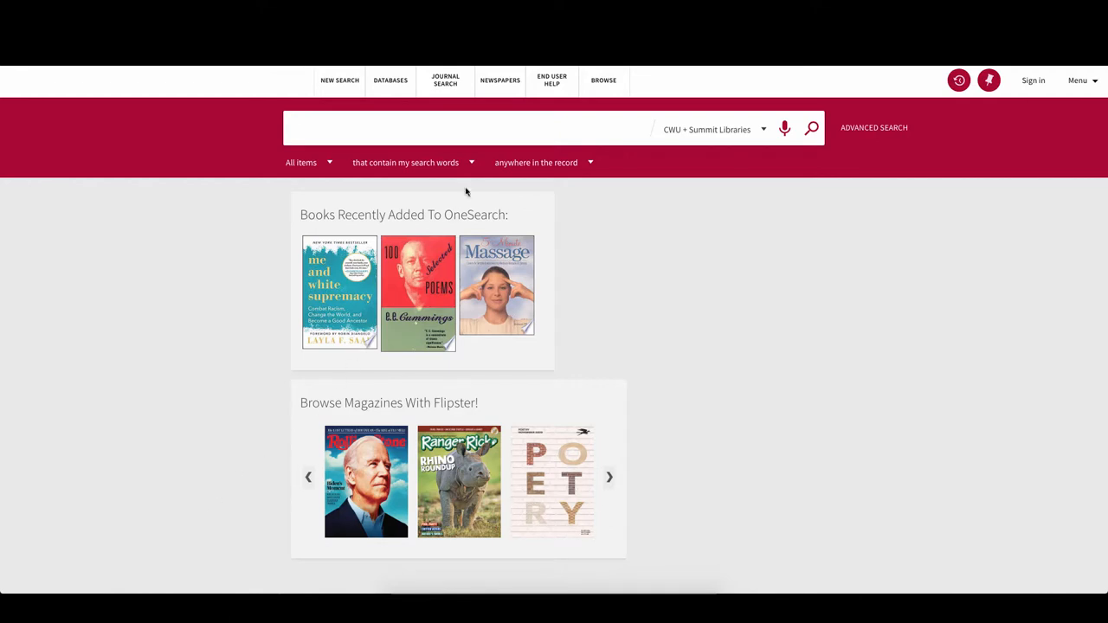
Switch OneSearch to its Newspapers search page from the top navigation.
click(498, 80)
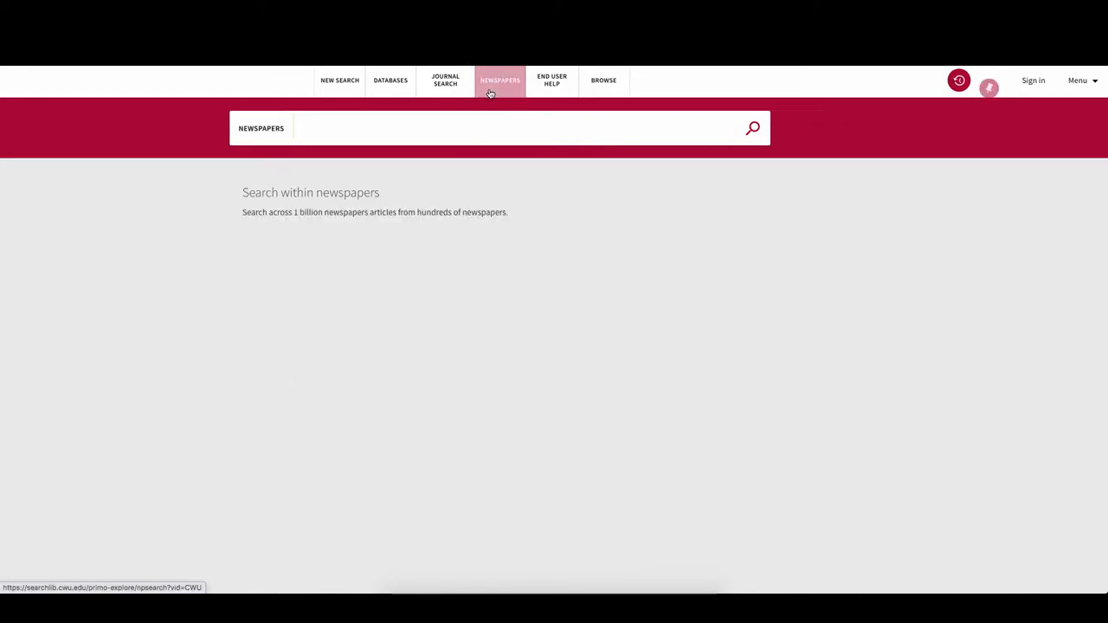
mouse_move(713, 239)
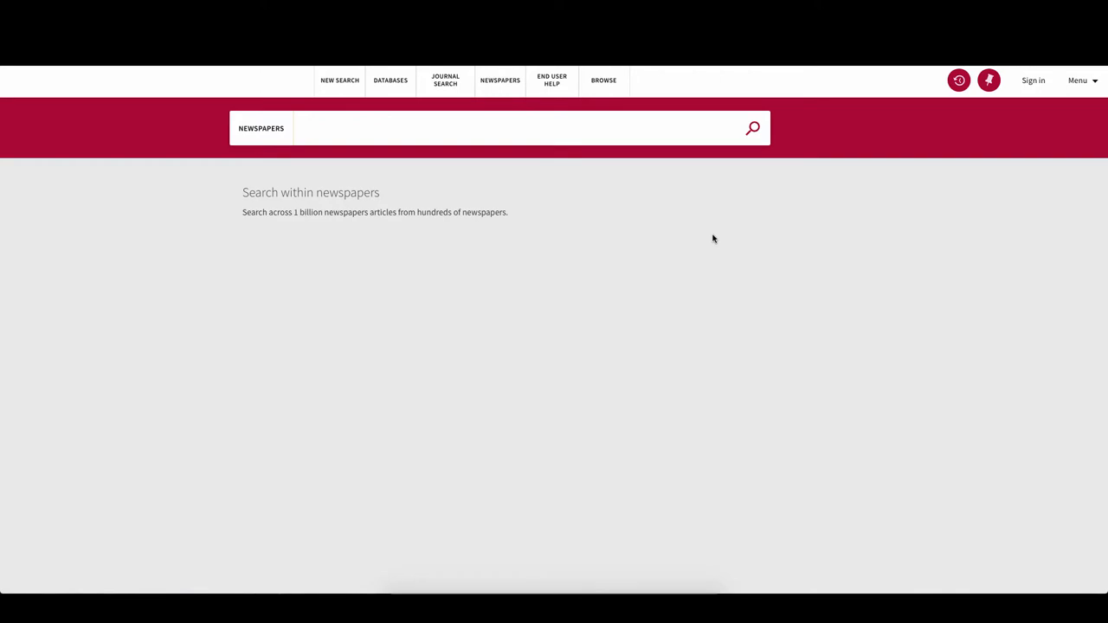
mouse_move(523, 304)
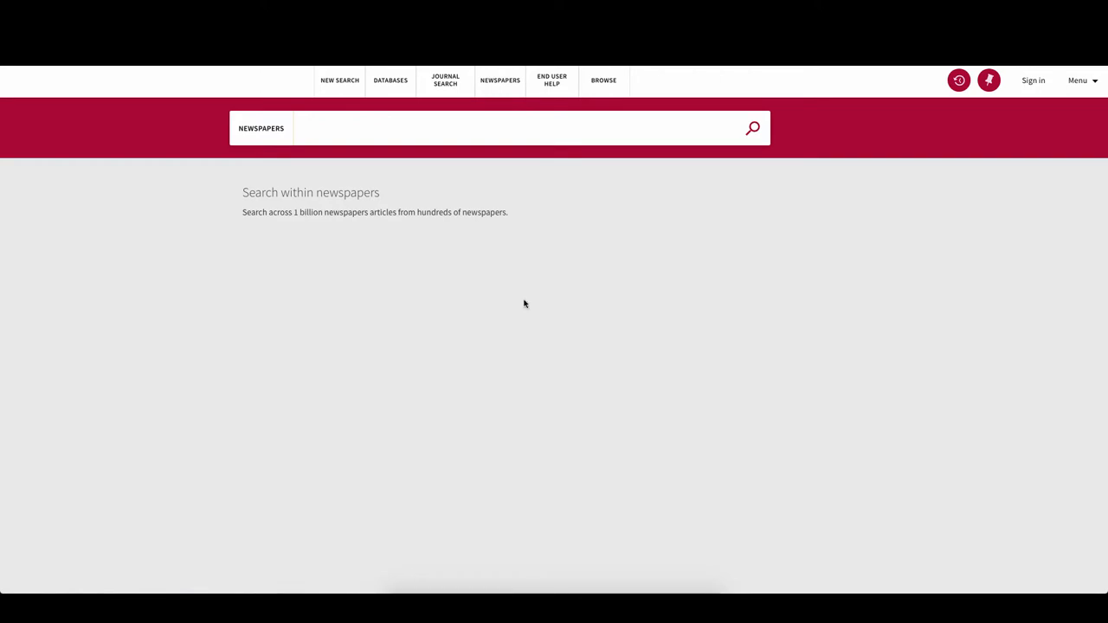
Run a newspaper search for "college cheating", returning about 114,090 articles.
text(c)
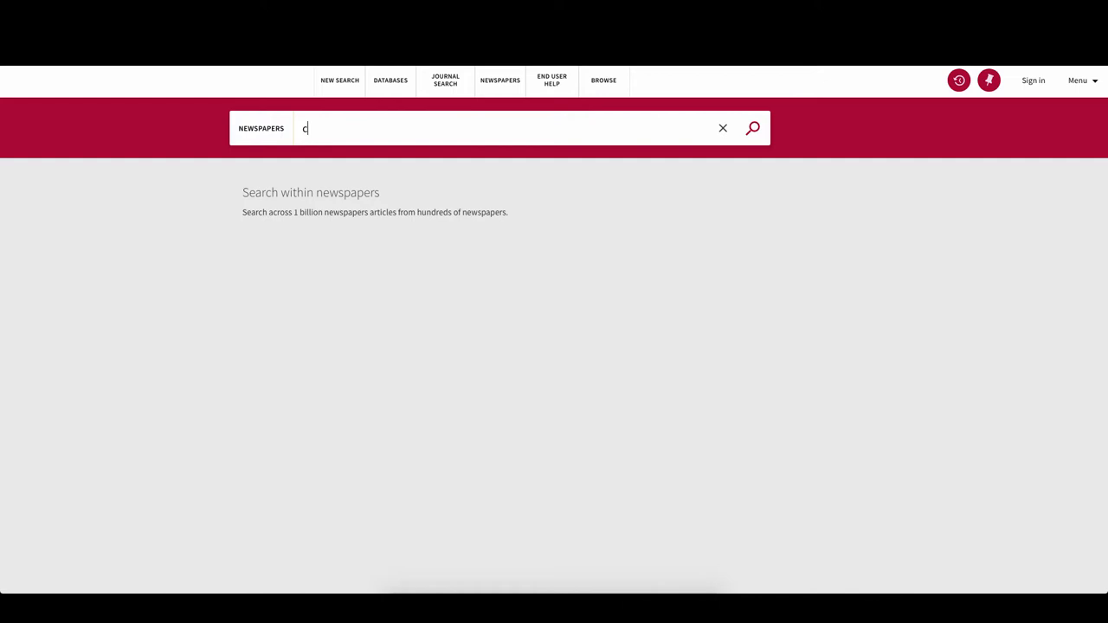
text(ollege cheating)
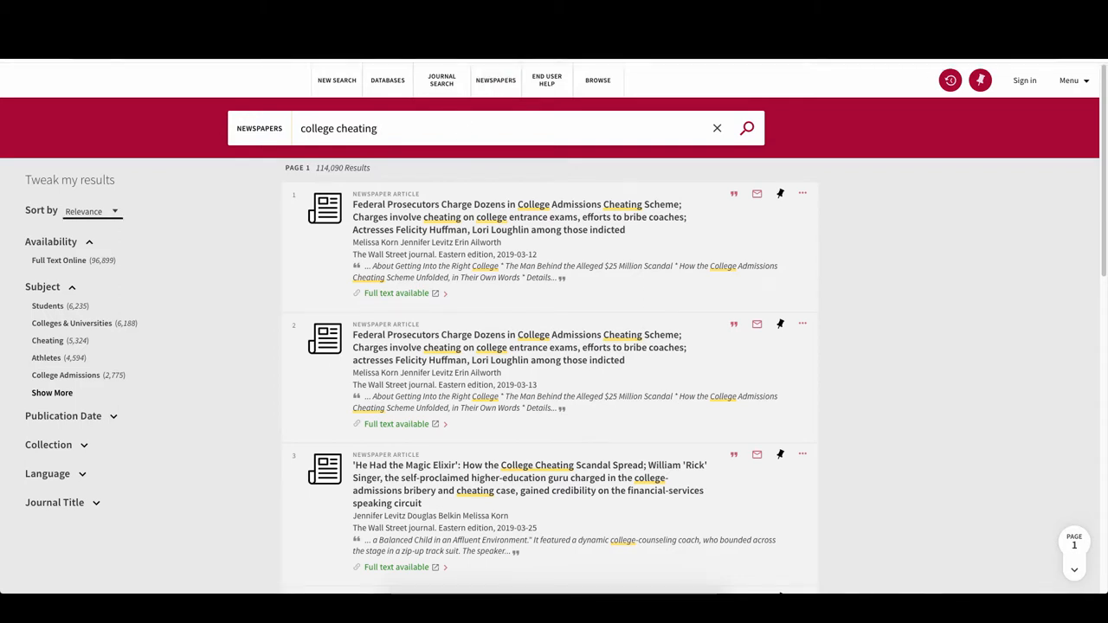
click(90, 212)
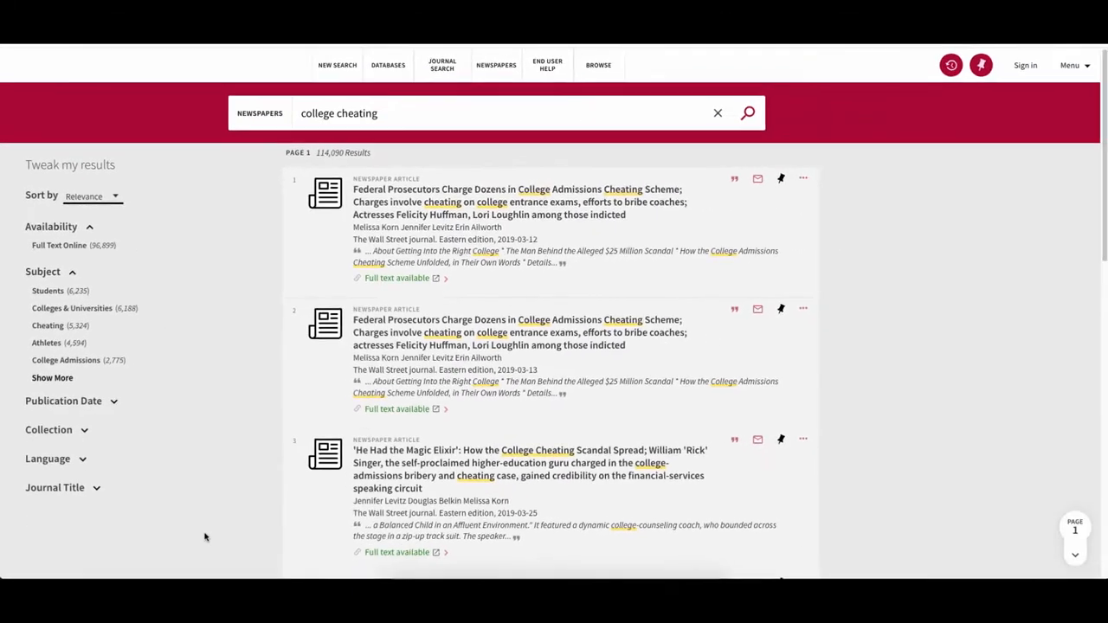
Filter by Journal Title to Chicago Tribune and New York Times, leaving 3,044 articles.
click(49, 429)
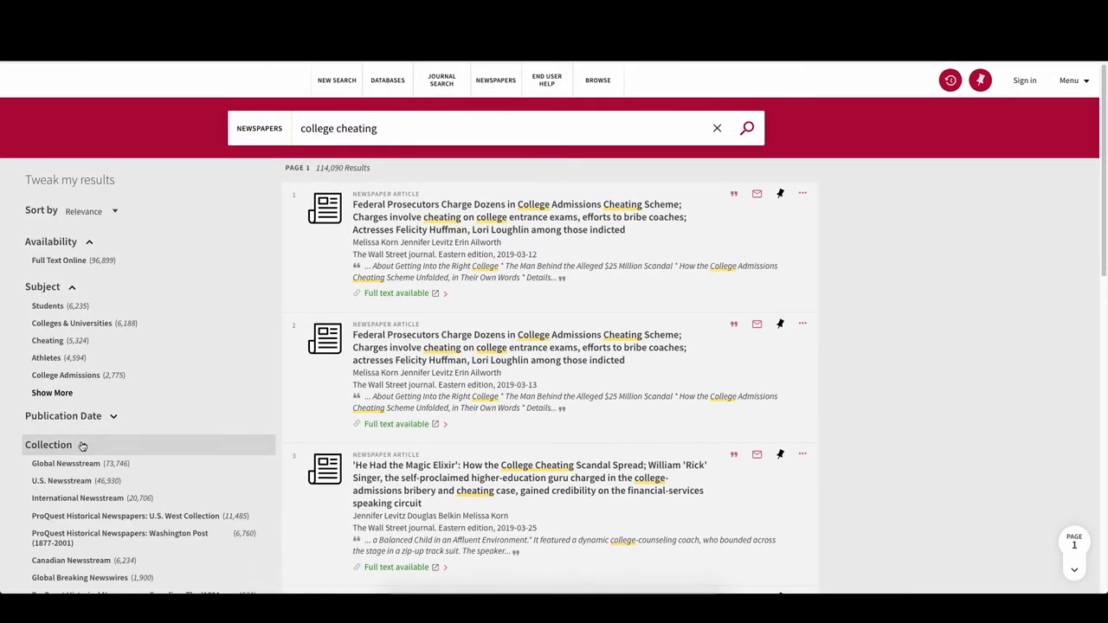
scroll(down, 3)
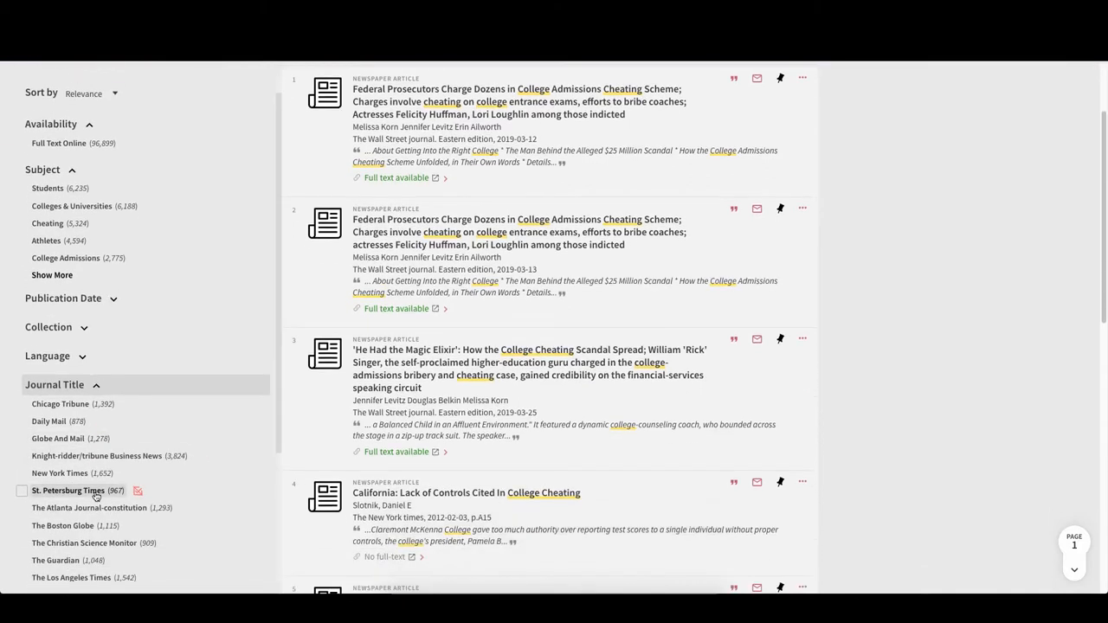
click(28, 403)
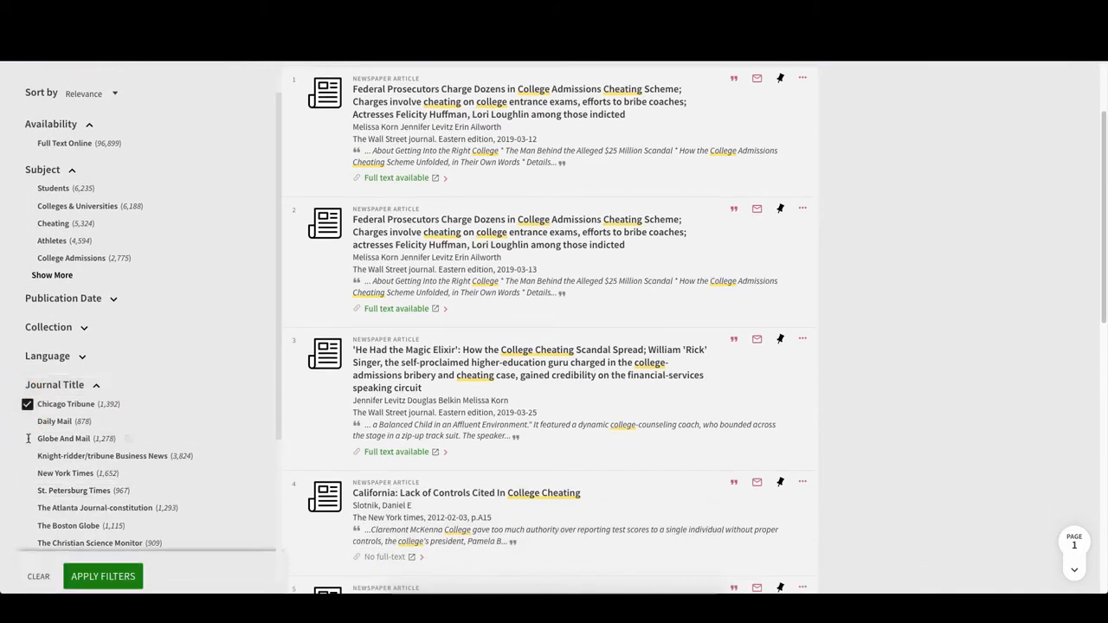
click(28, 472)
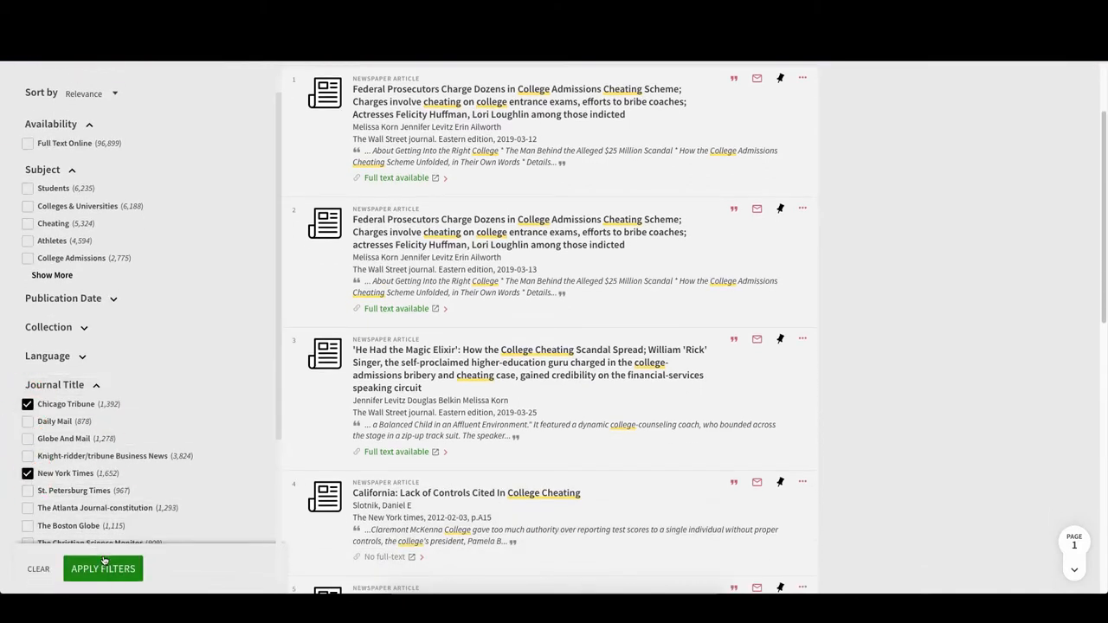
click(103, 568)
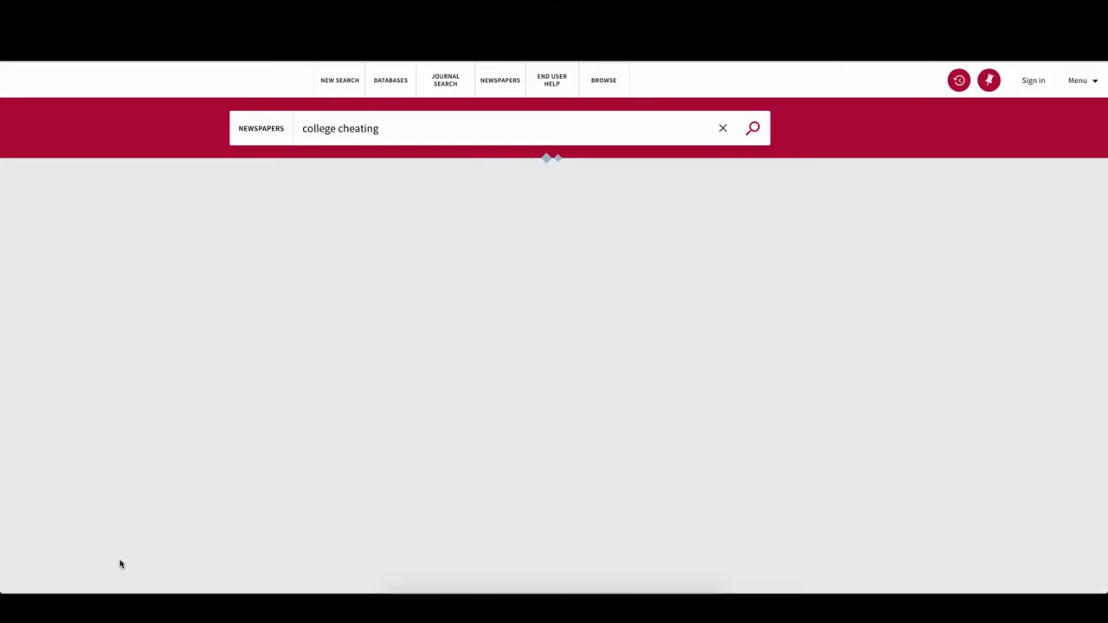
click(751, 128)
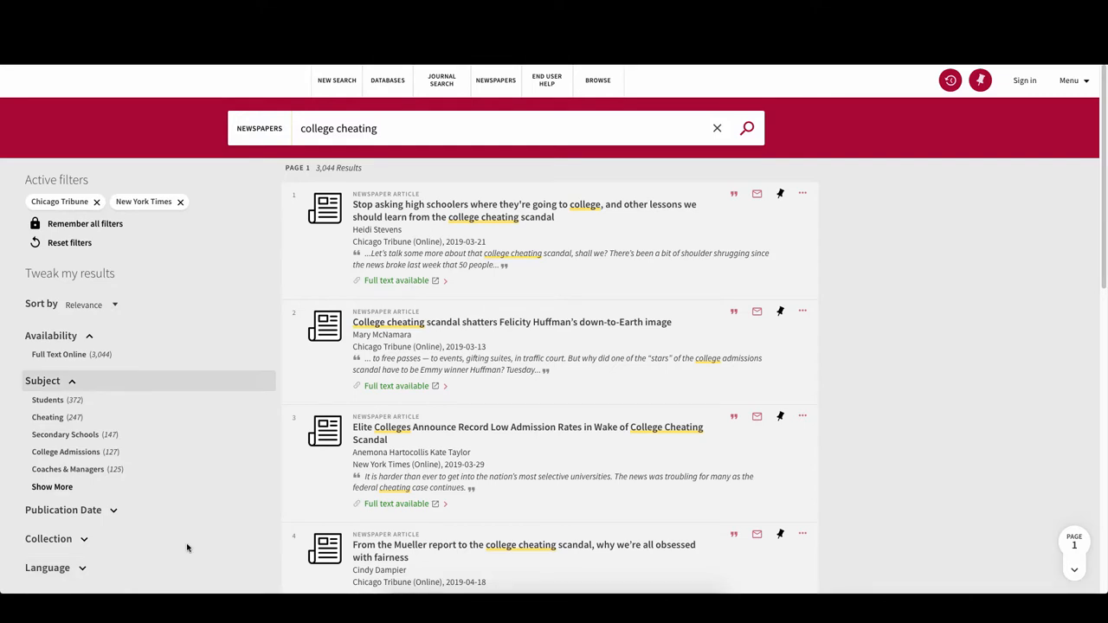
Add Colleges & Universities and Cheating subjects with a 2000–2019 date range, leaving 19 articles.
click(52, 486)
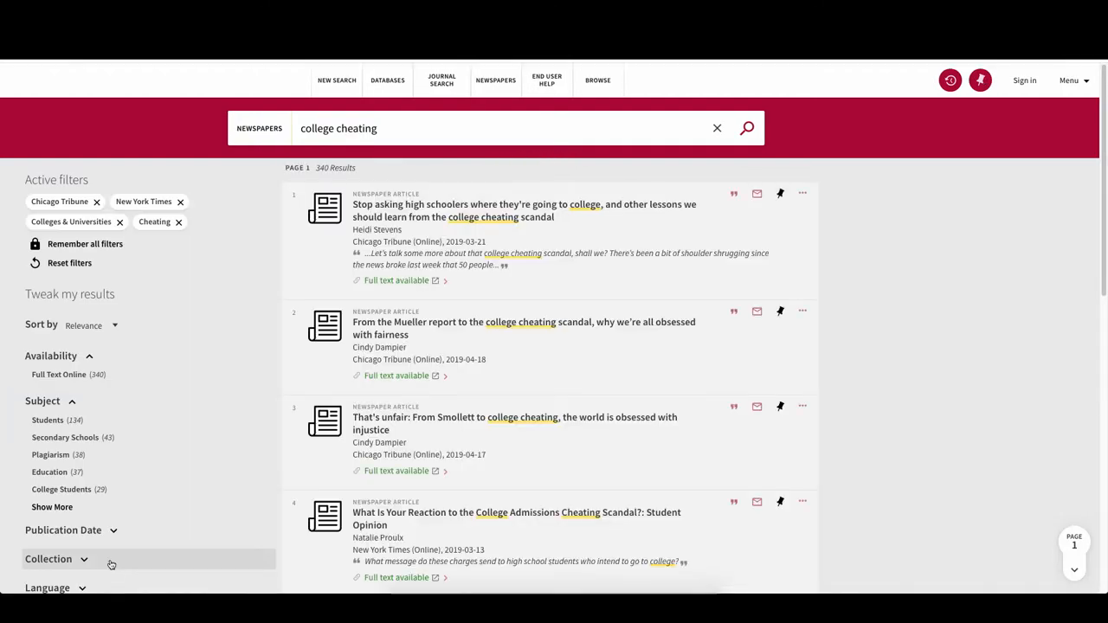
click(62, 530)
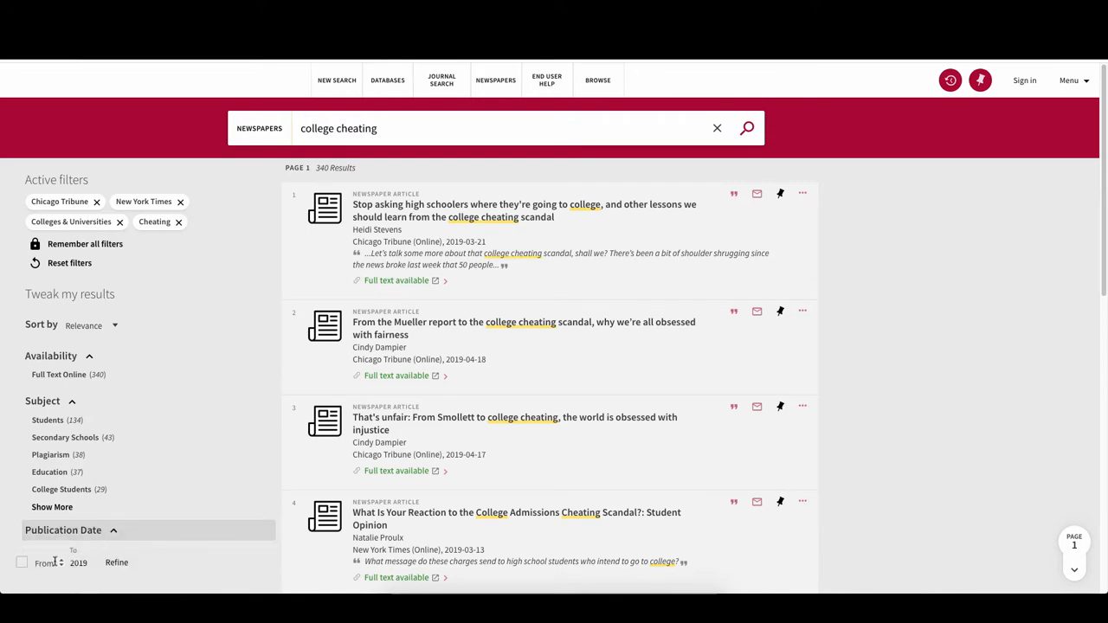
text(2000)
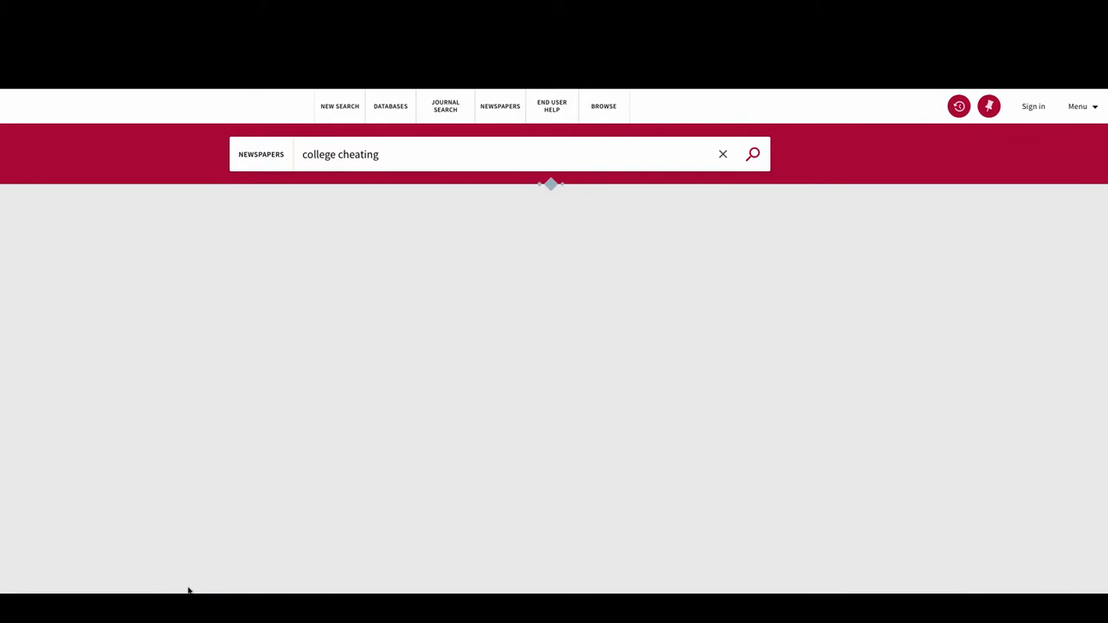
click(751, 154)
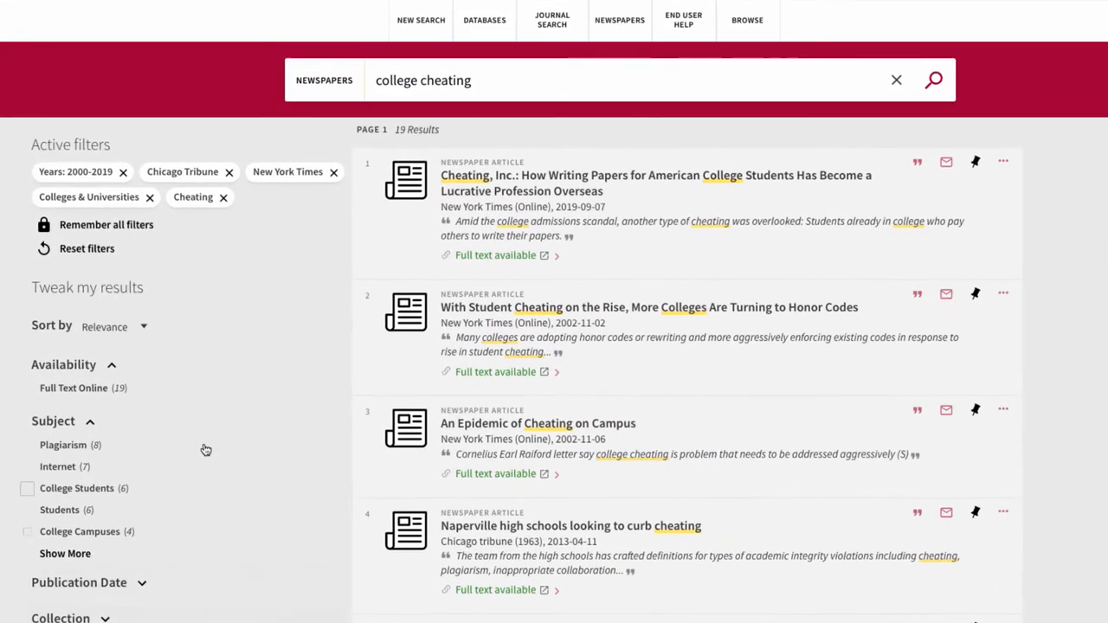
mouse_move(224, 198)
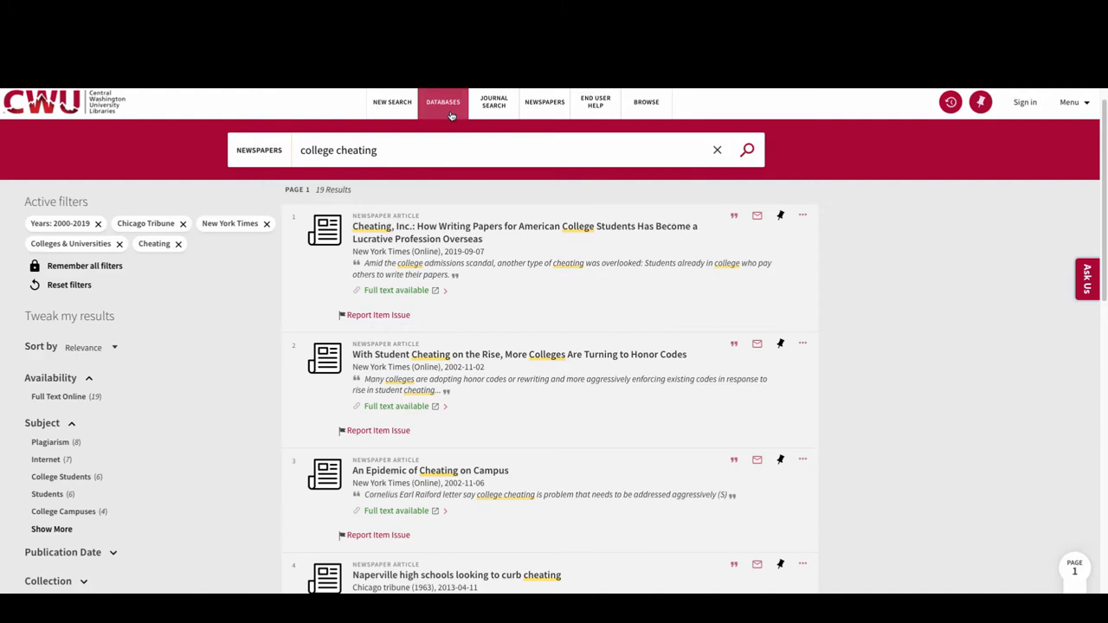
In A-Z Databases, search for 'newspapers' to find 32 databases and reach NewsBank.
click(443, 102)
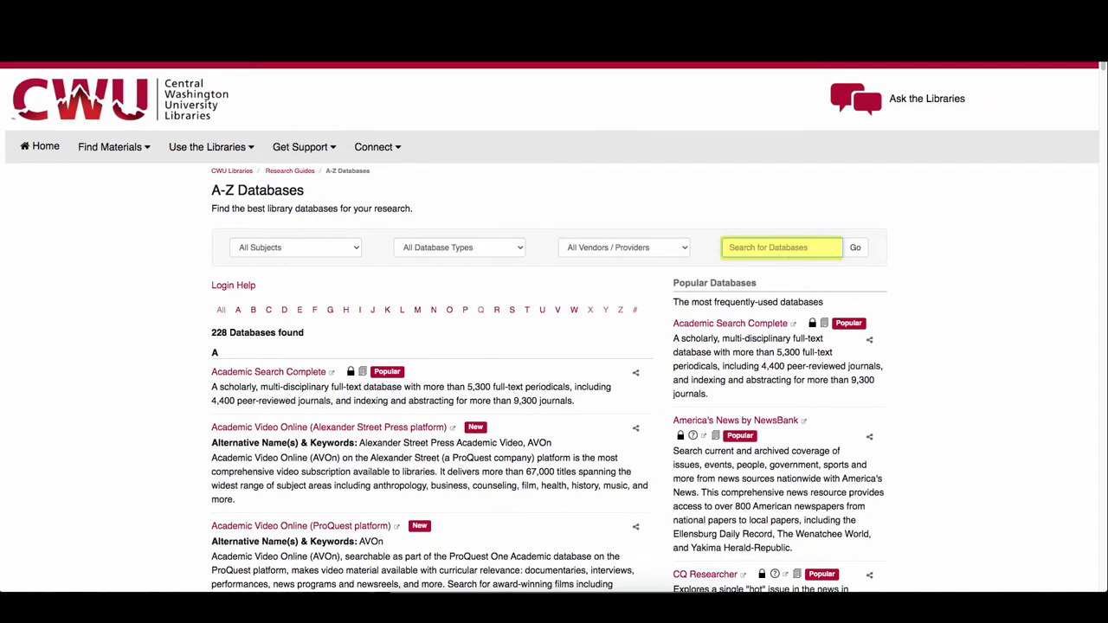
text(newspapers)
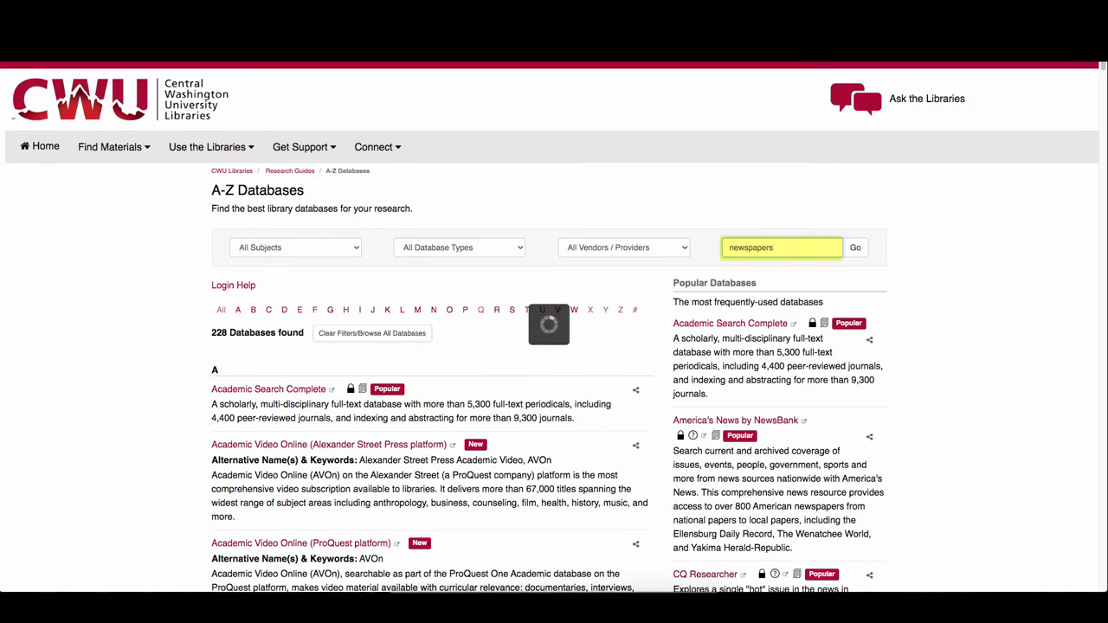
click(855, 248)
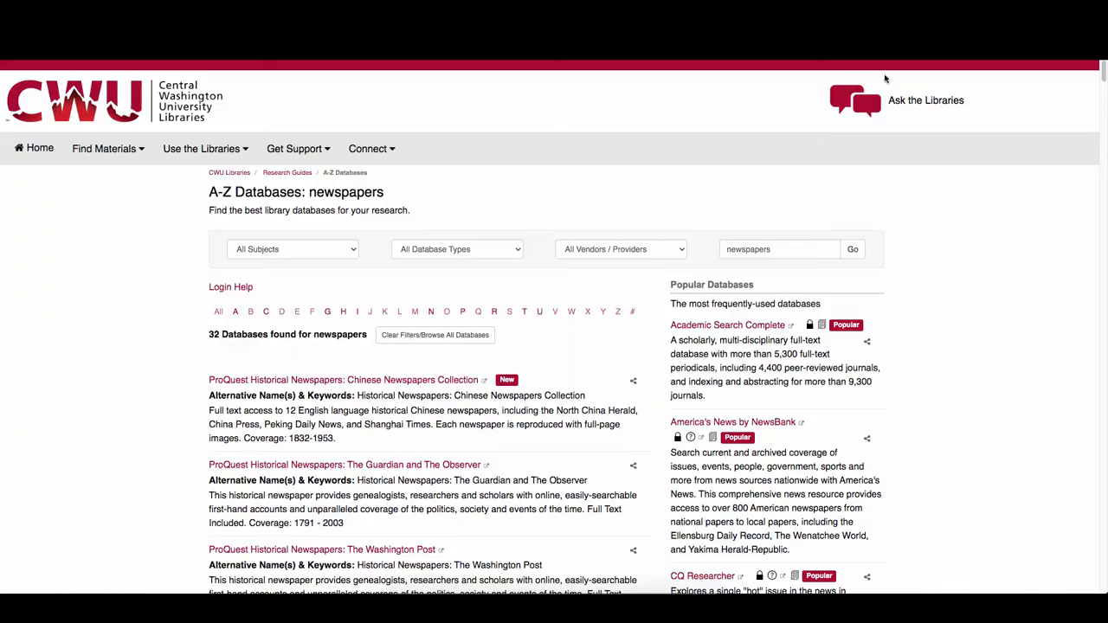
scroll(down, 3)
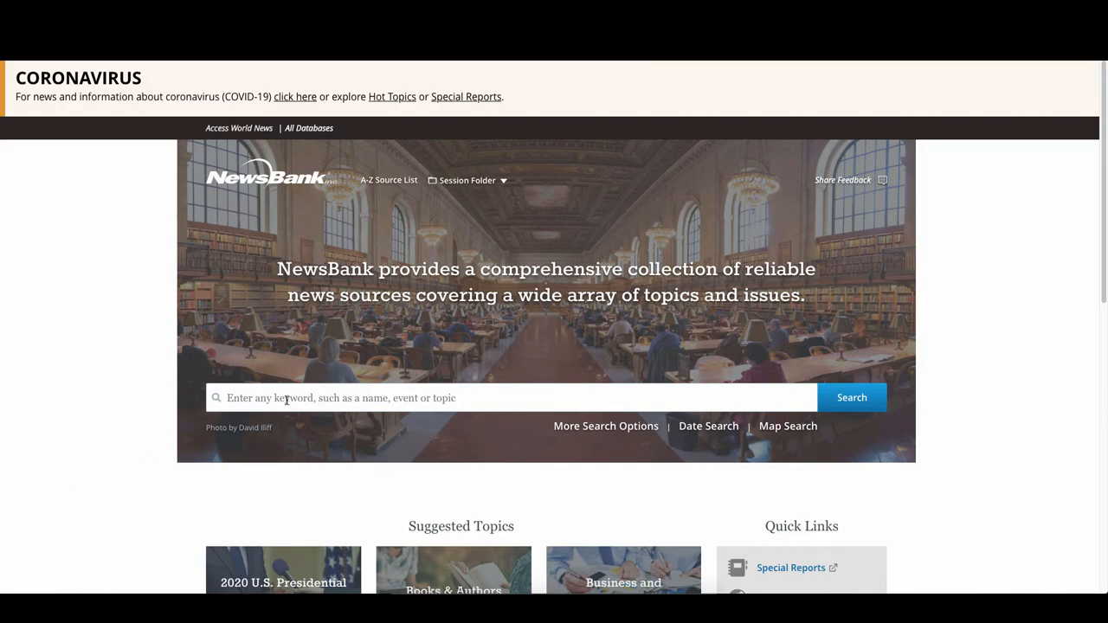
Run a NewsBank keyword search for "college cheating" (167,243 results) and head to Advanced Search.
text(college c)
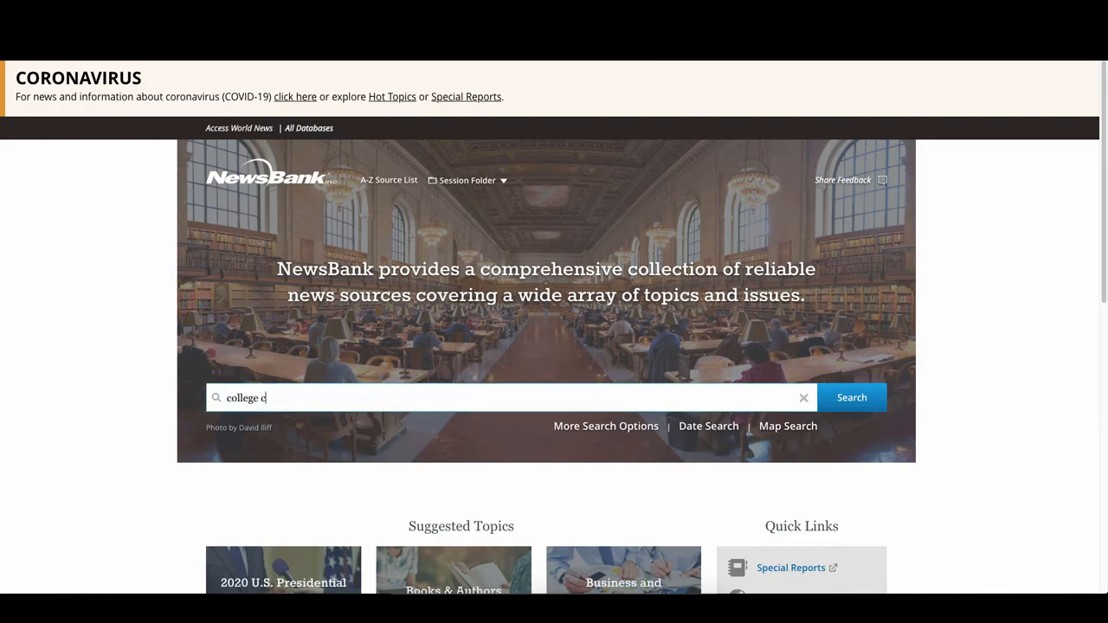
click(852, 397)
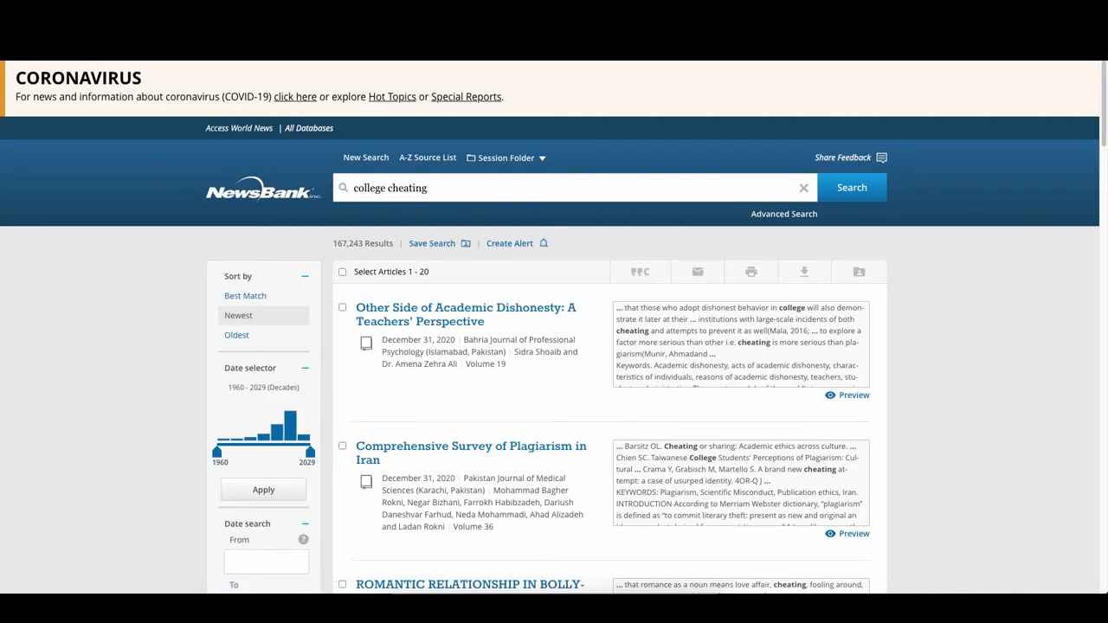
scroll(down, 3)
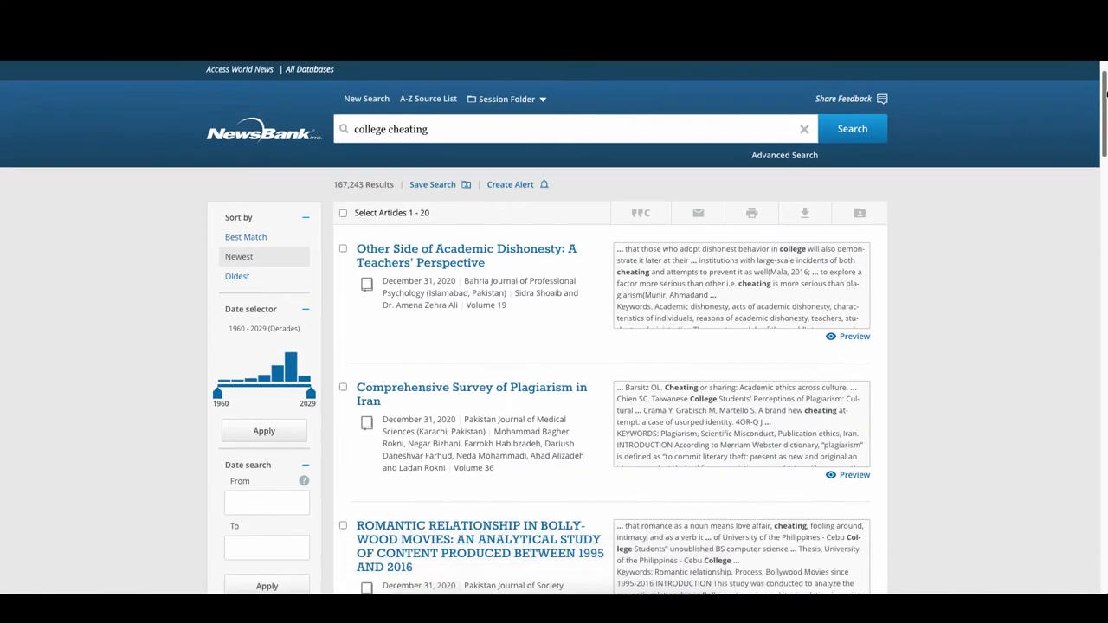
scroll(down, 3)
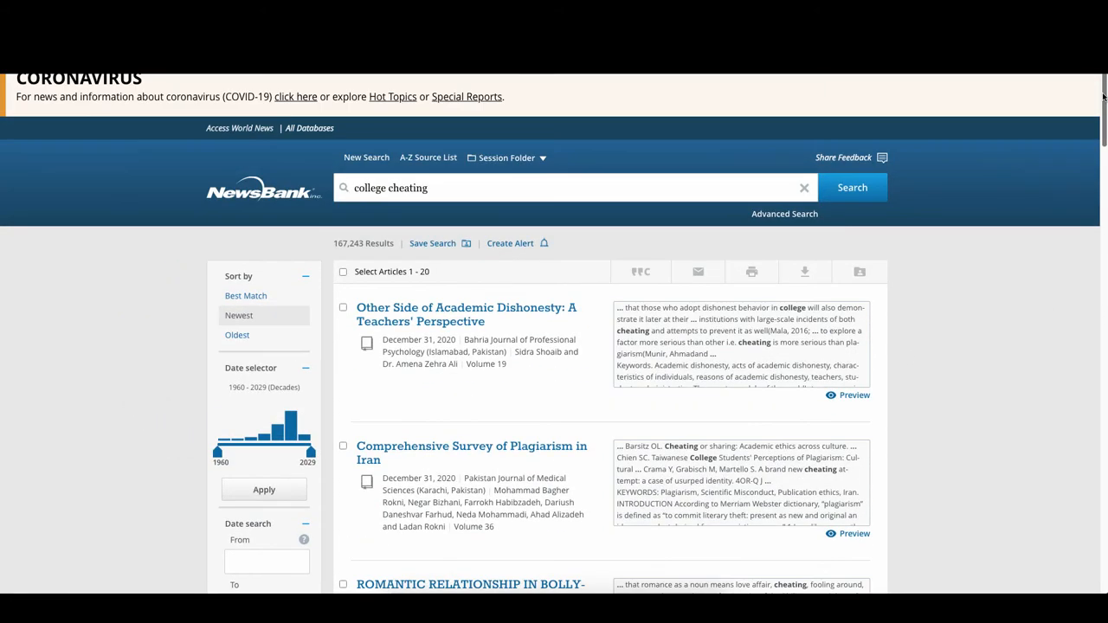
click(782, 214)
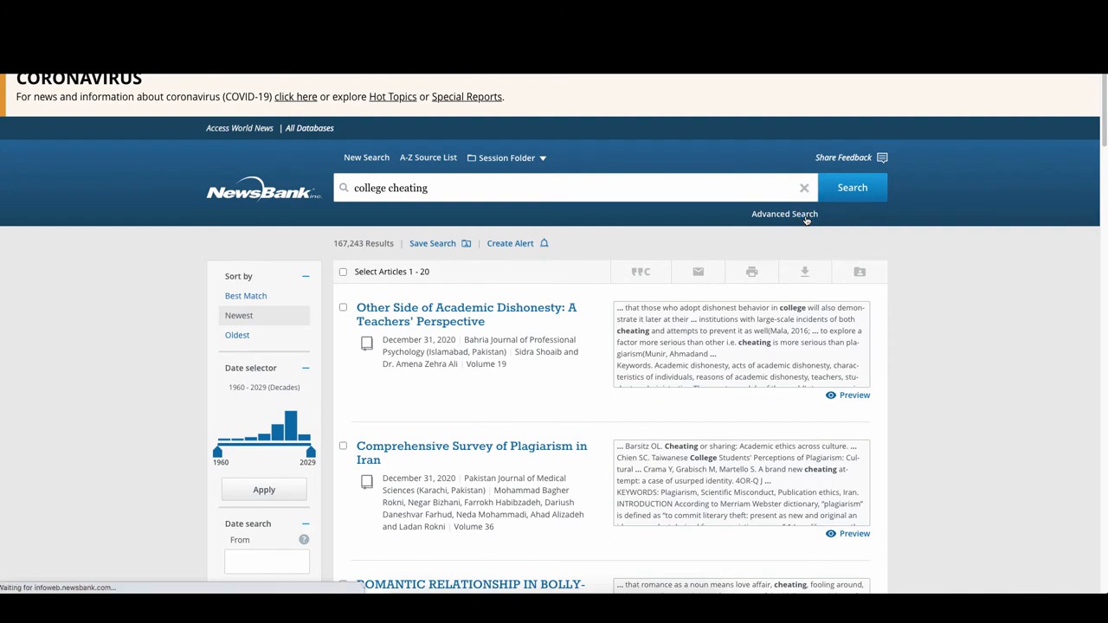
Restrict 'college cheating' to Headline and add 'the seattle times' as Source, leaving 4 results.
click(784, 215)
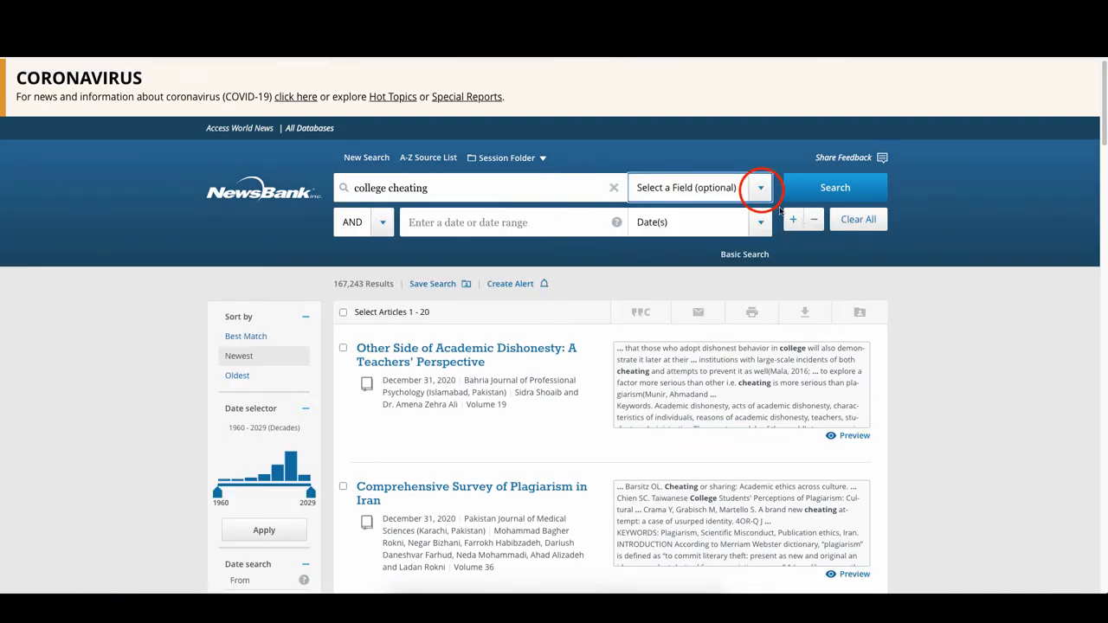
click(760, 187)
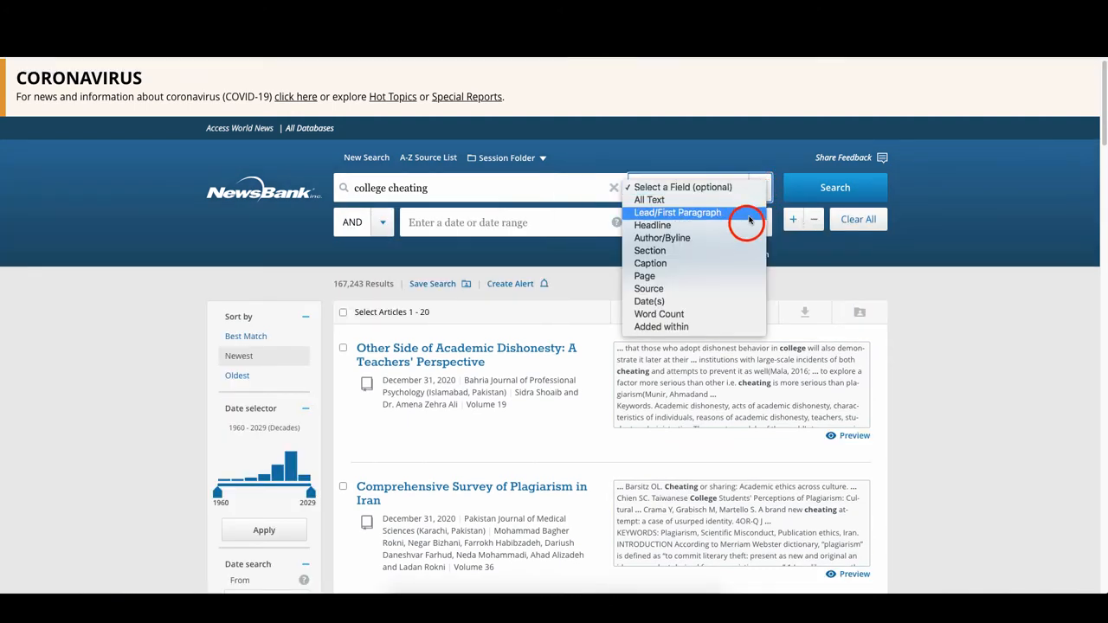
click(651, 225)
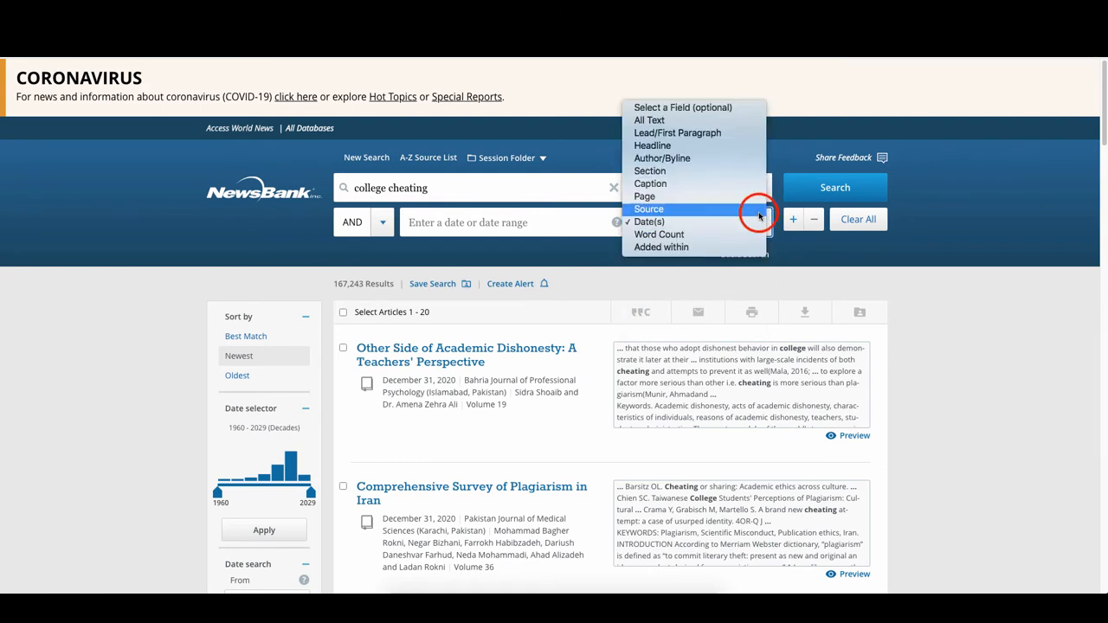
click(653, 145)
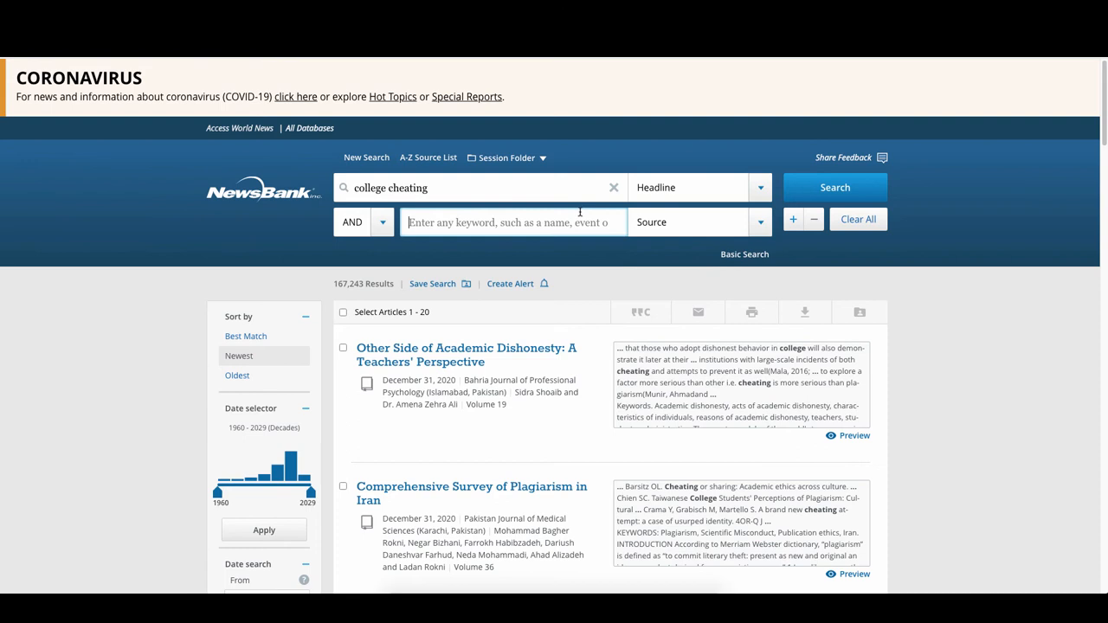
text(the seattle times)
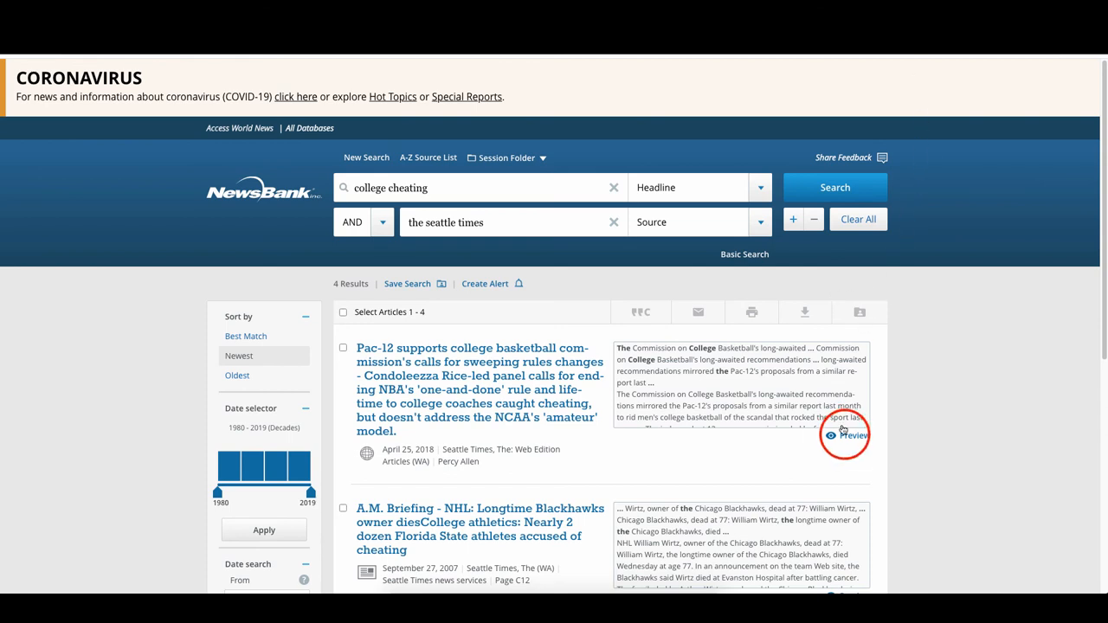
Preview and open the full Seattle Times article on Pac-12 basketball rule changes after coaches caught cheating.
click(841, 437)
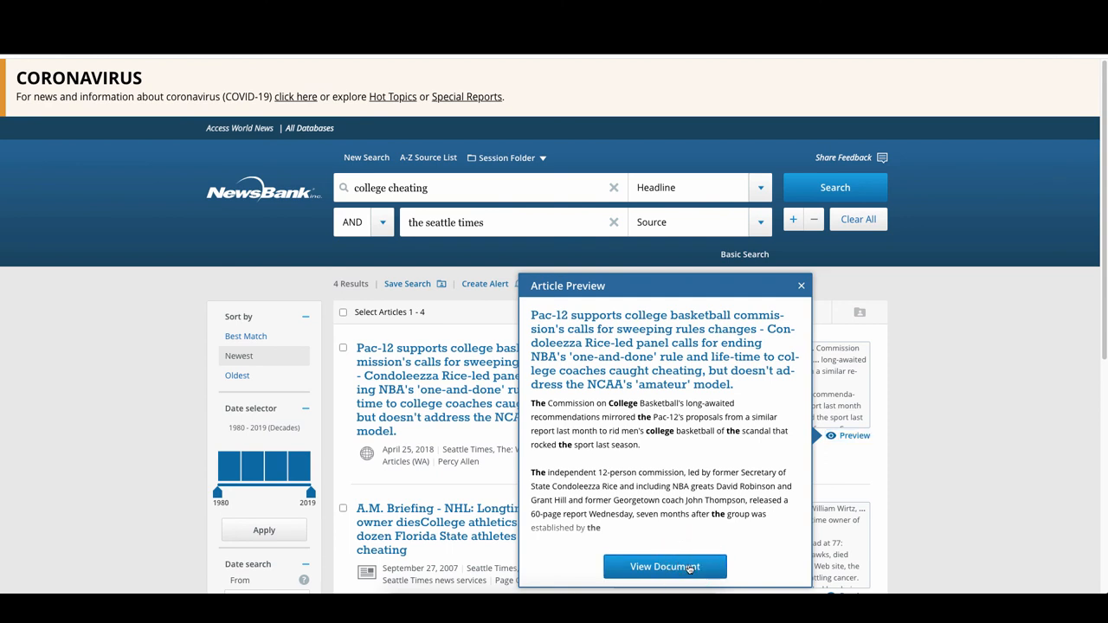
click(665, 566)
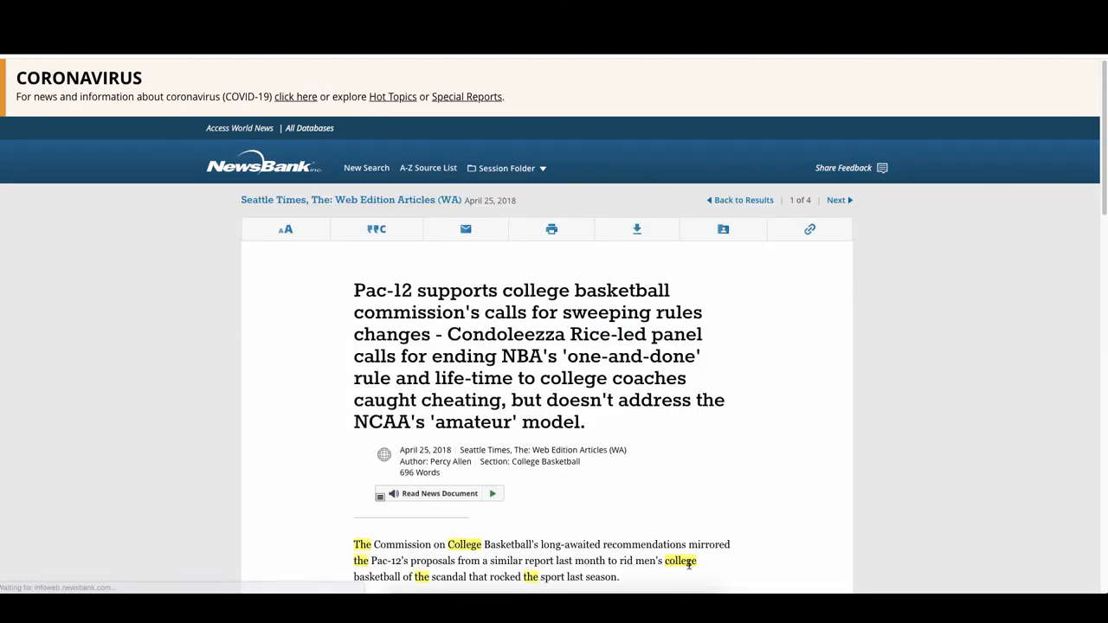
mouse_move(824, 568)
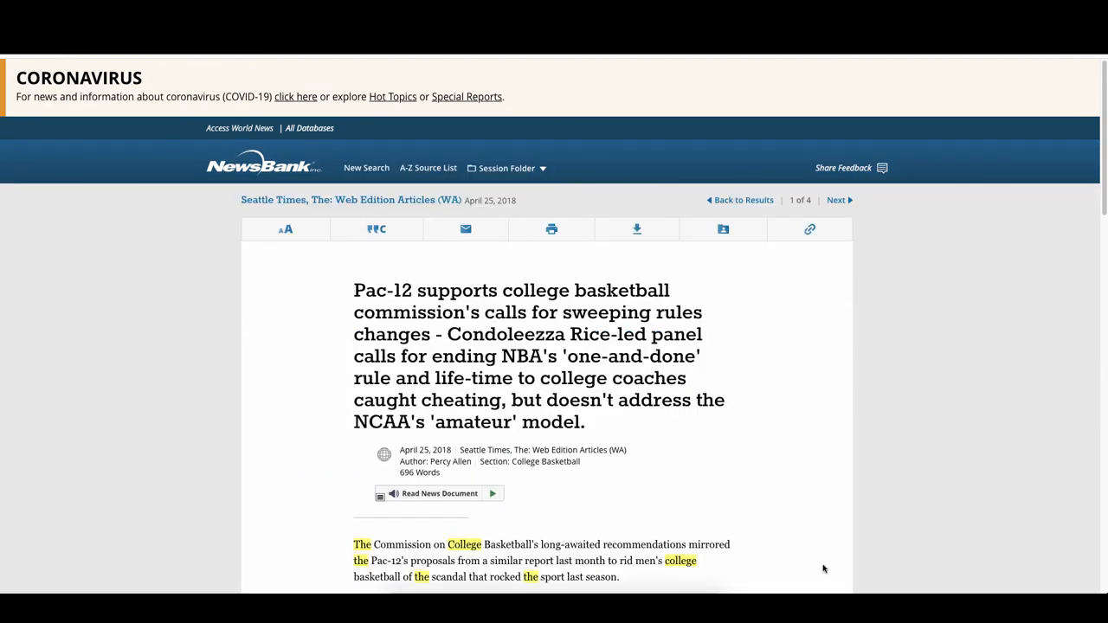